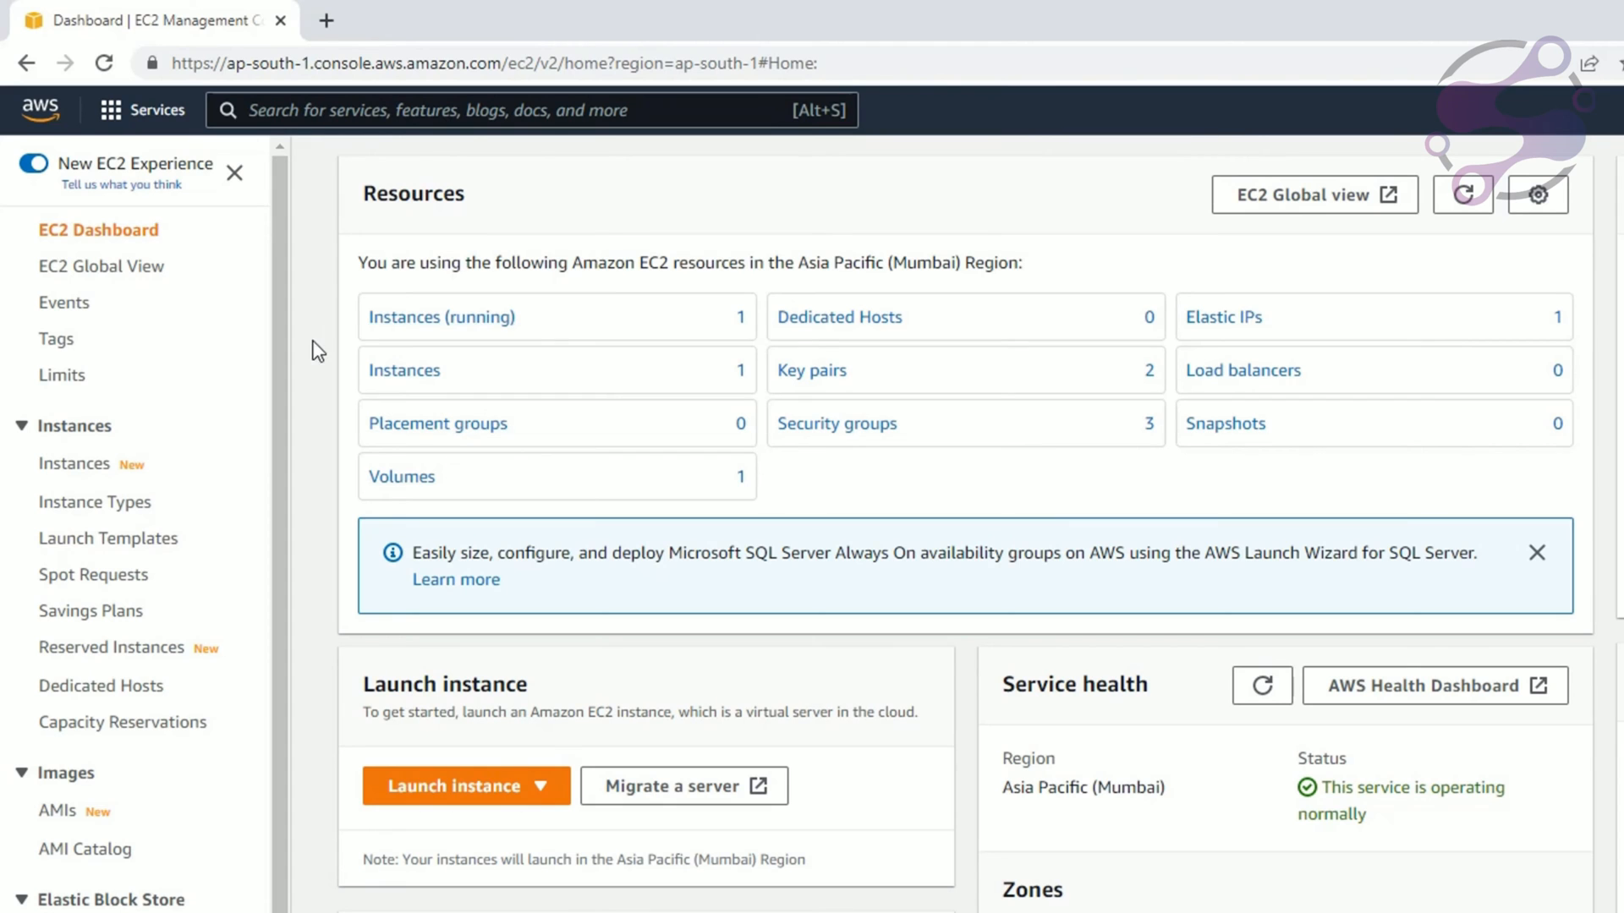
pyautogui.moveTo(895, 588)
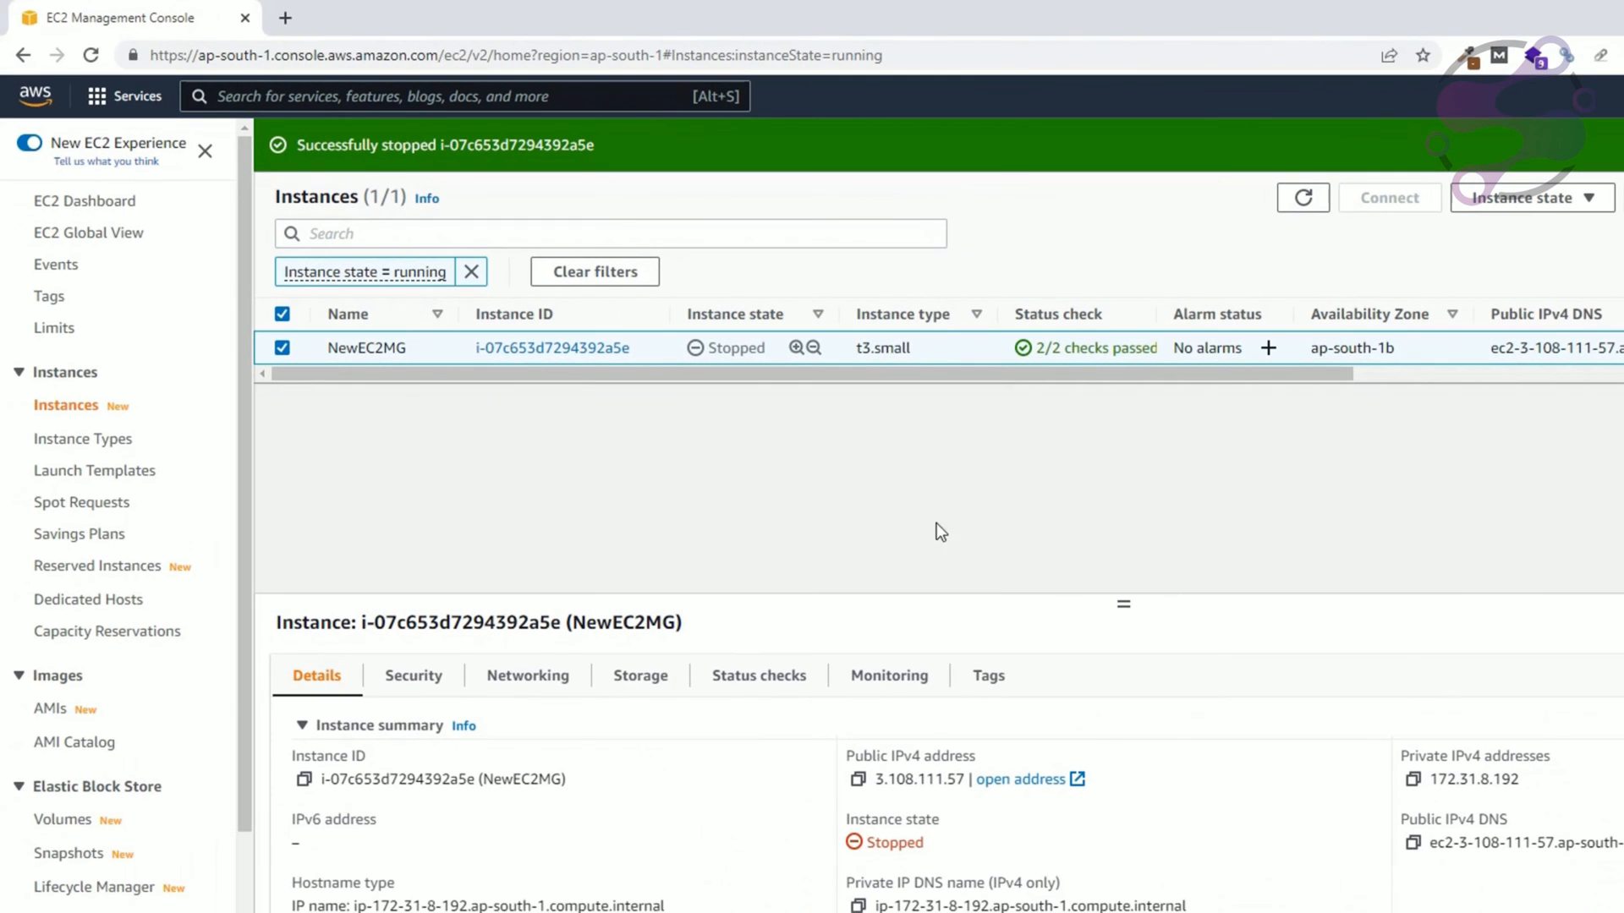
pyautogui.moveTo(867, 434)
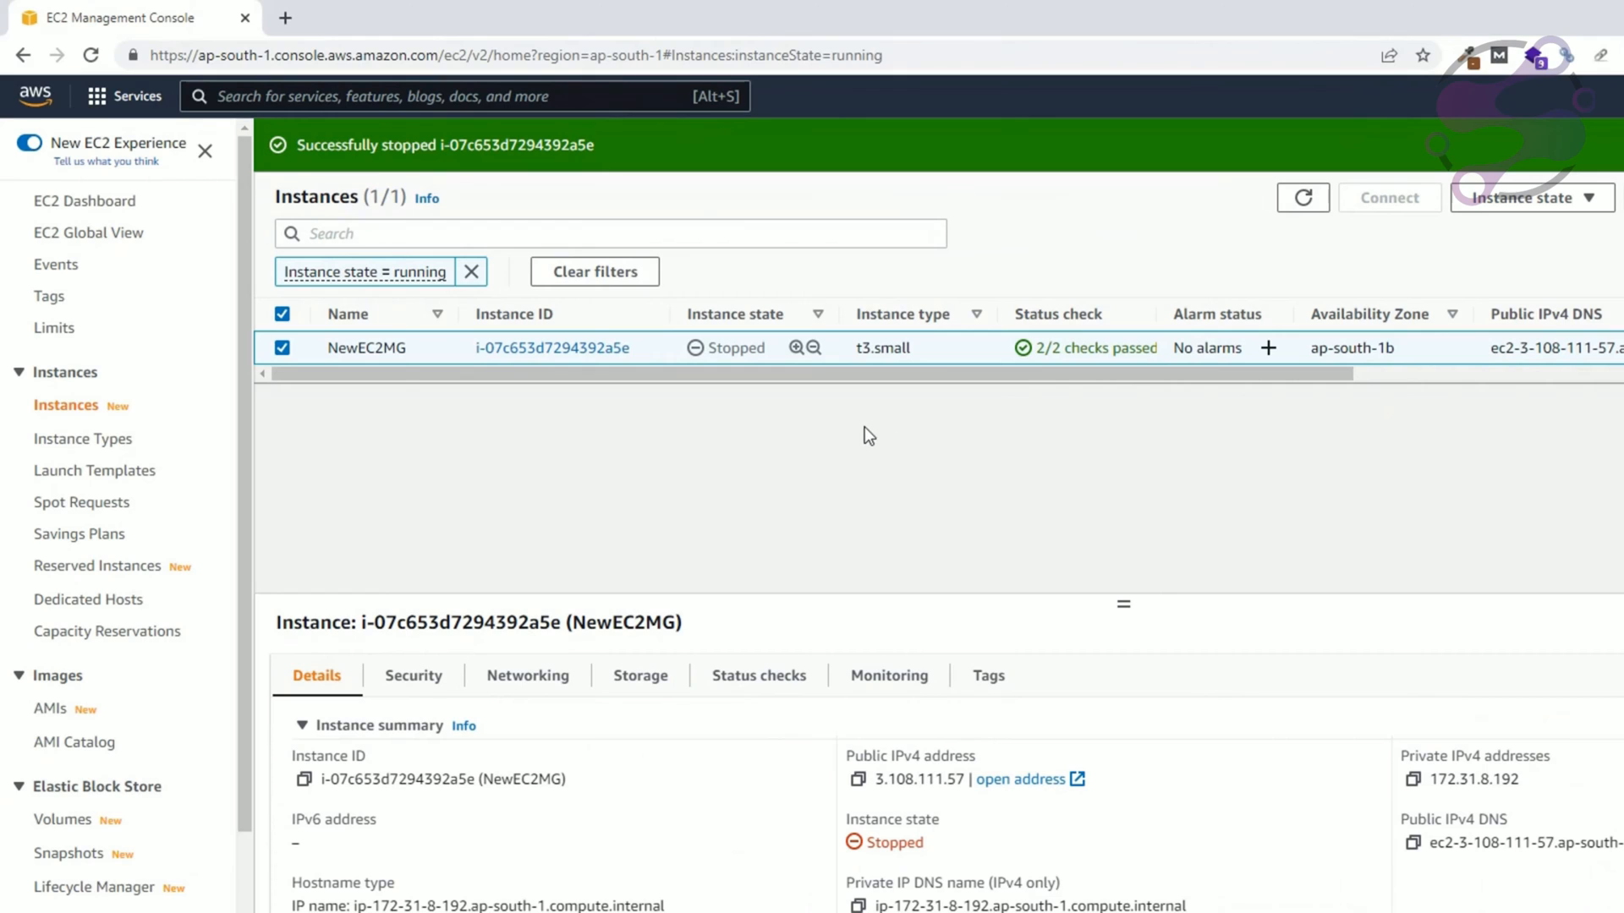
pyautogui.moveTo(739, 365)
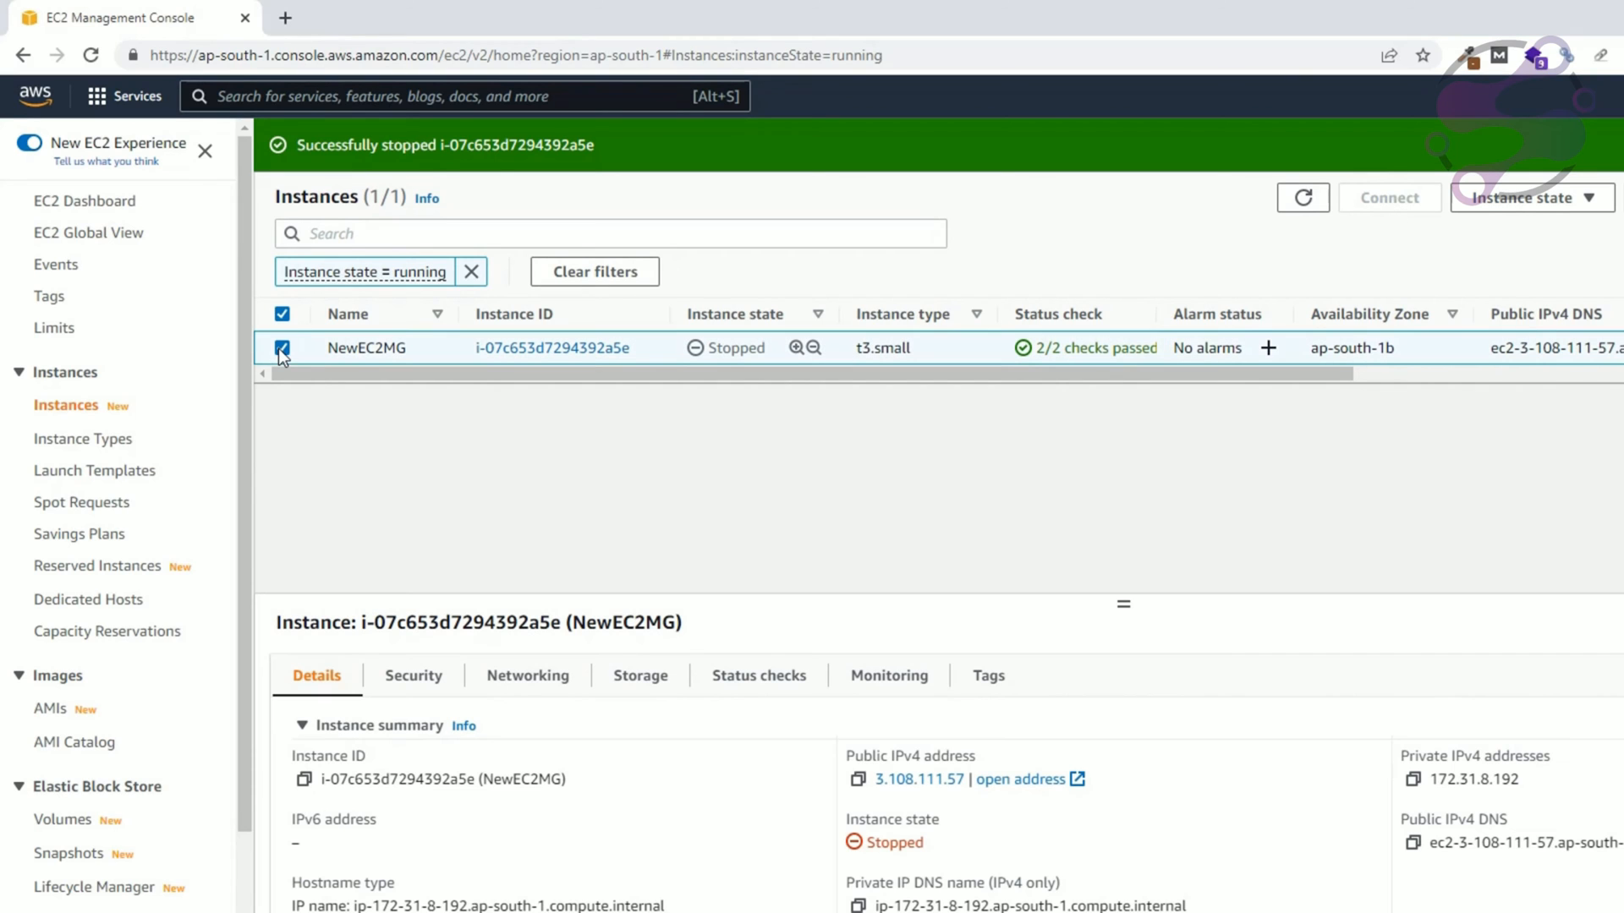
# Step: Reselect the stopped NewEC2MG instance and bring up its Instance state actions
pyautogui.click(1531, 197)
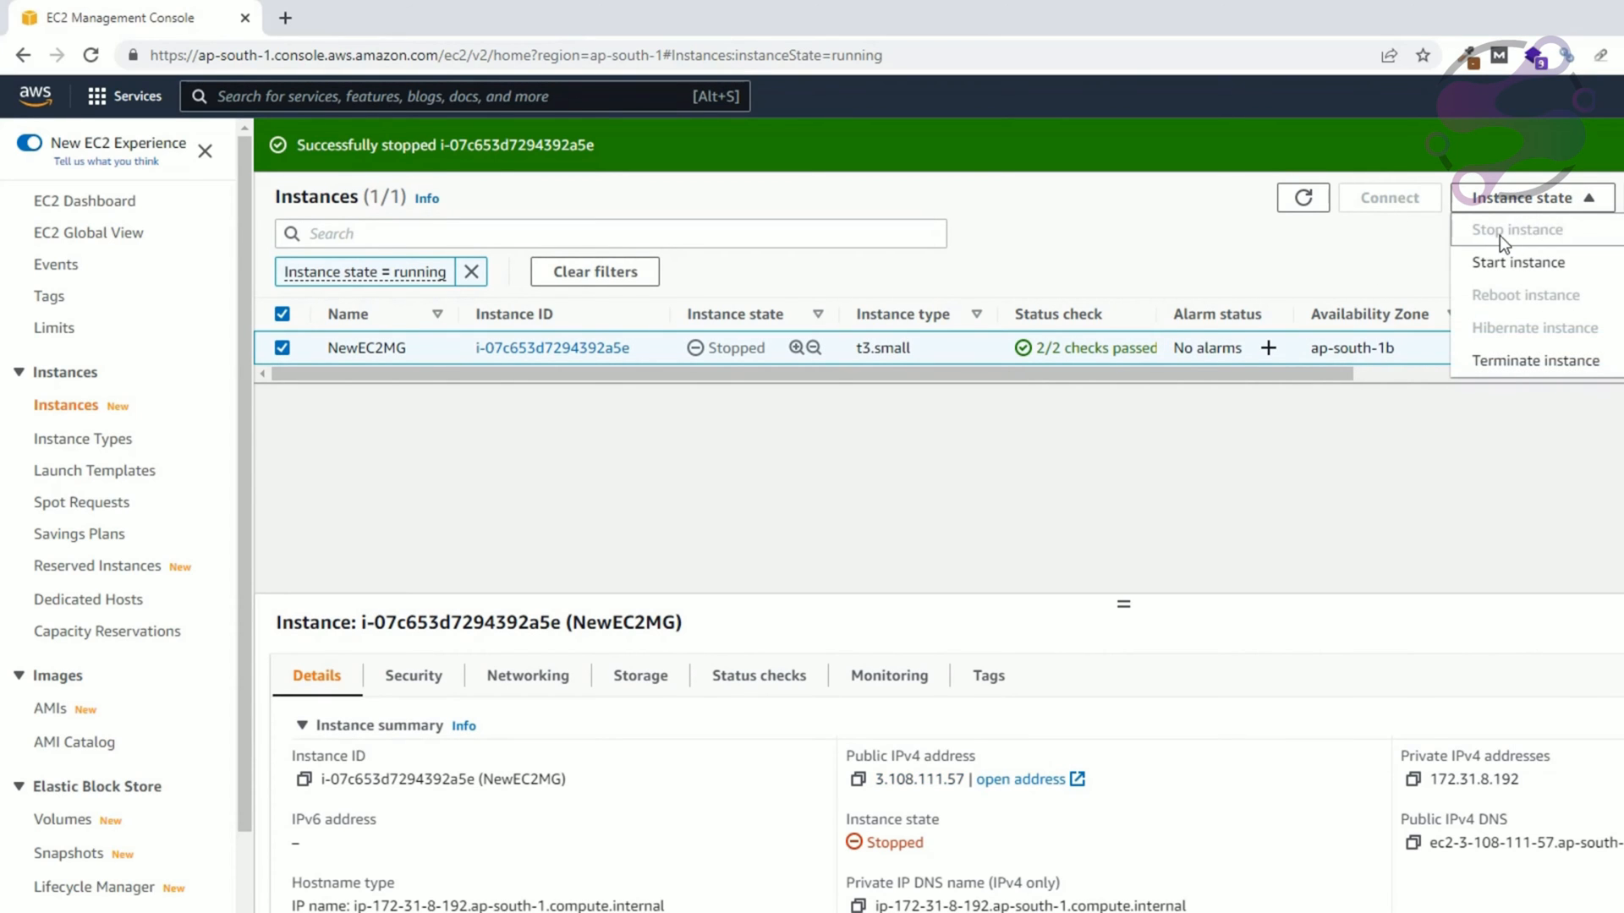
pyautogui.moveTo(1207, 464)
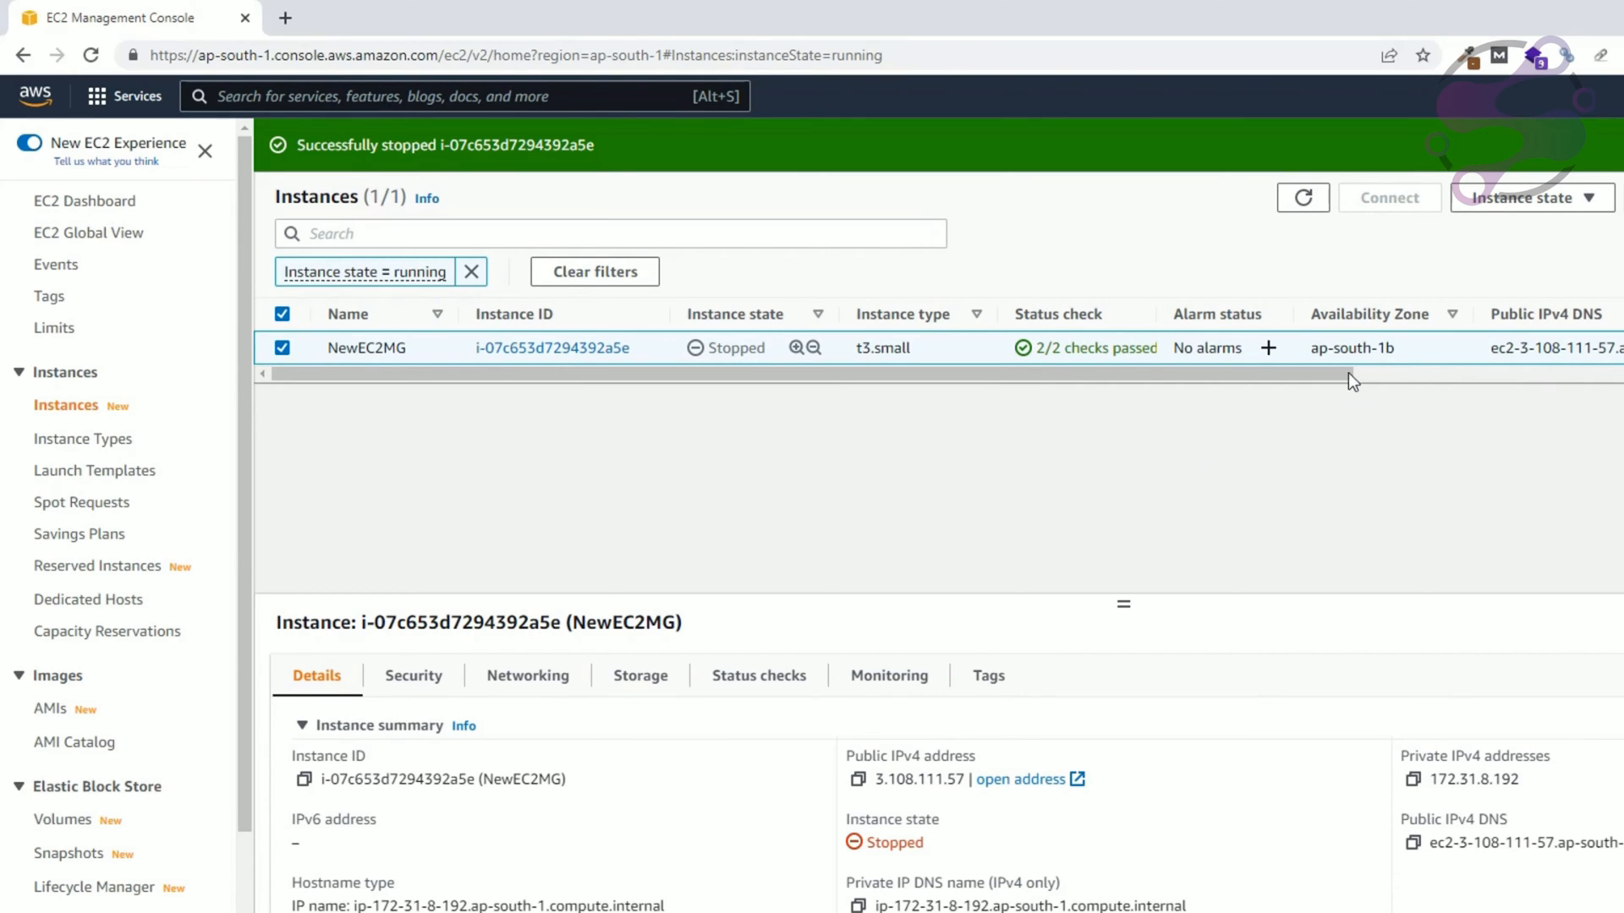
pyautogui.click(1527, 198)
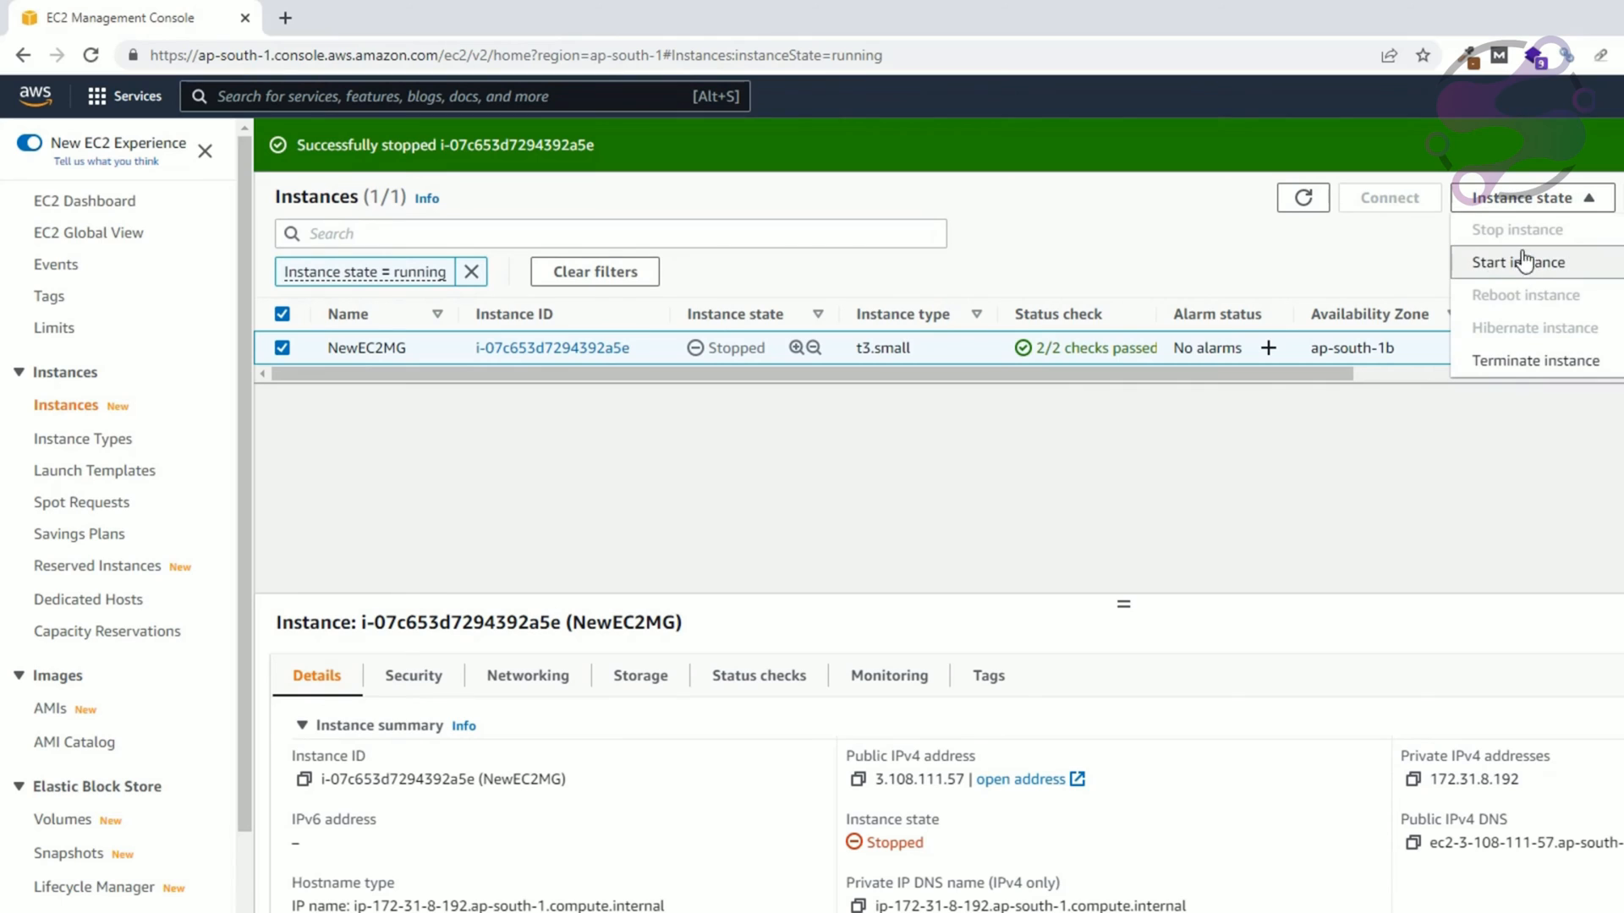
pyautogui.moveTo(1499, 248)
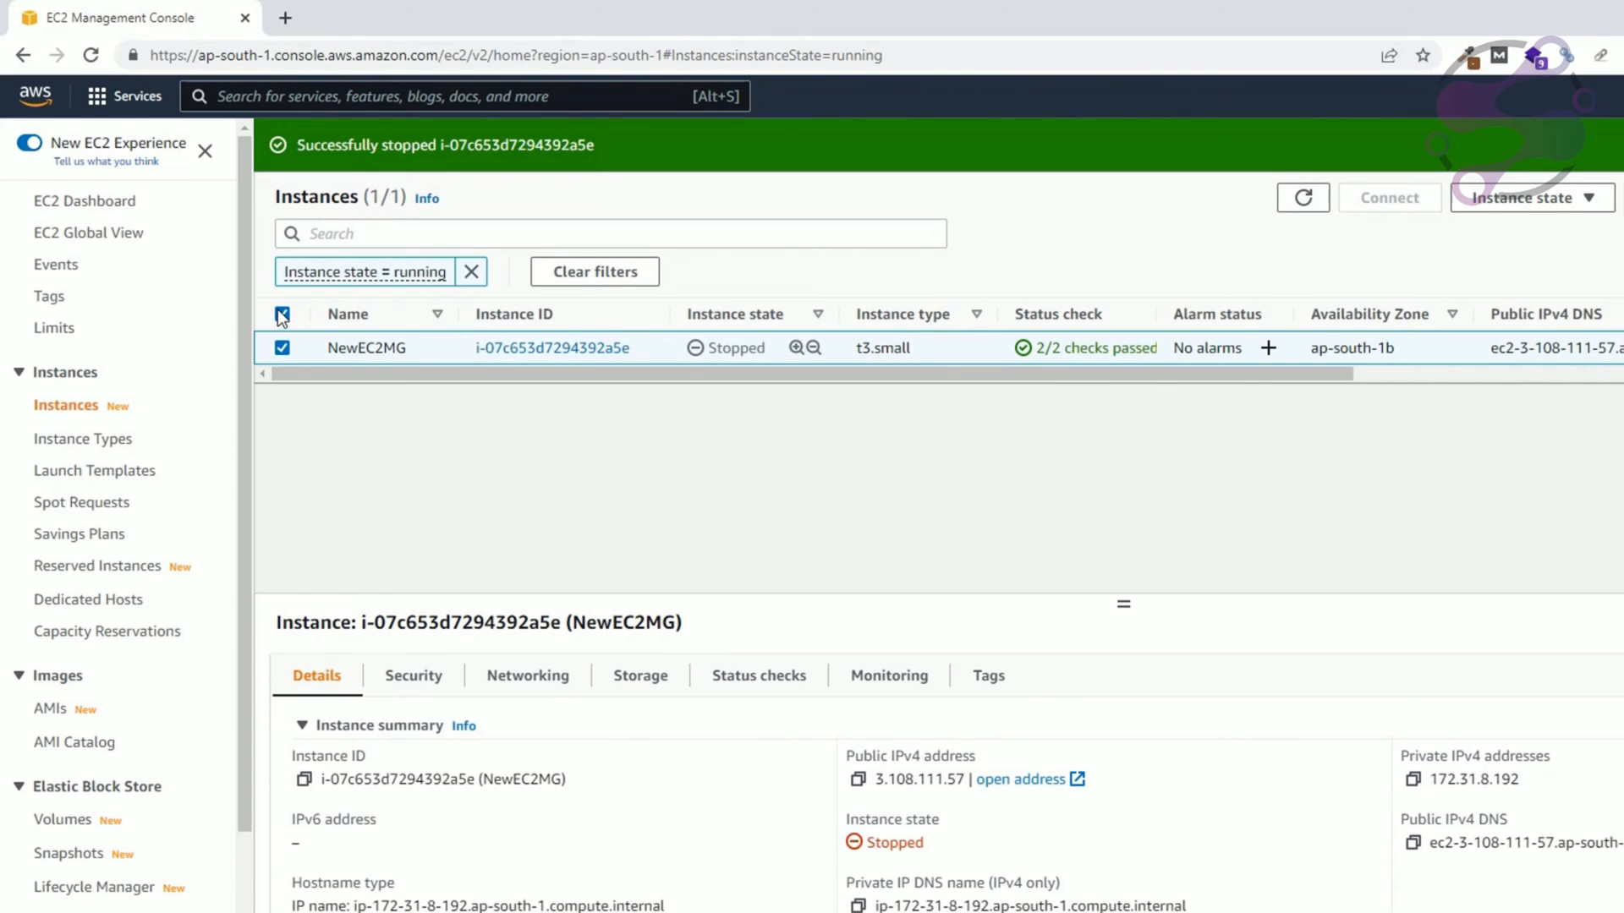
pyautogui.click(281, 347)
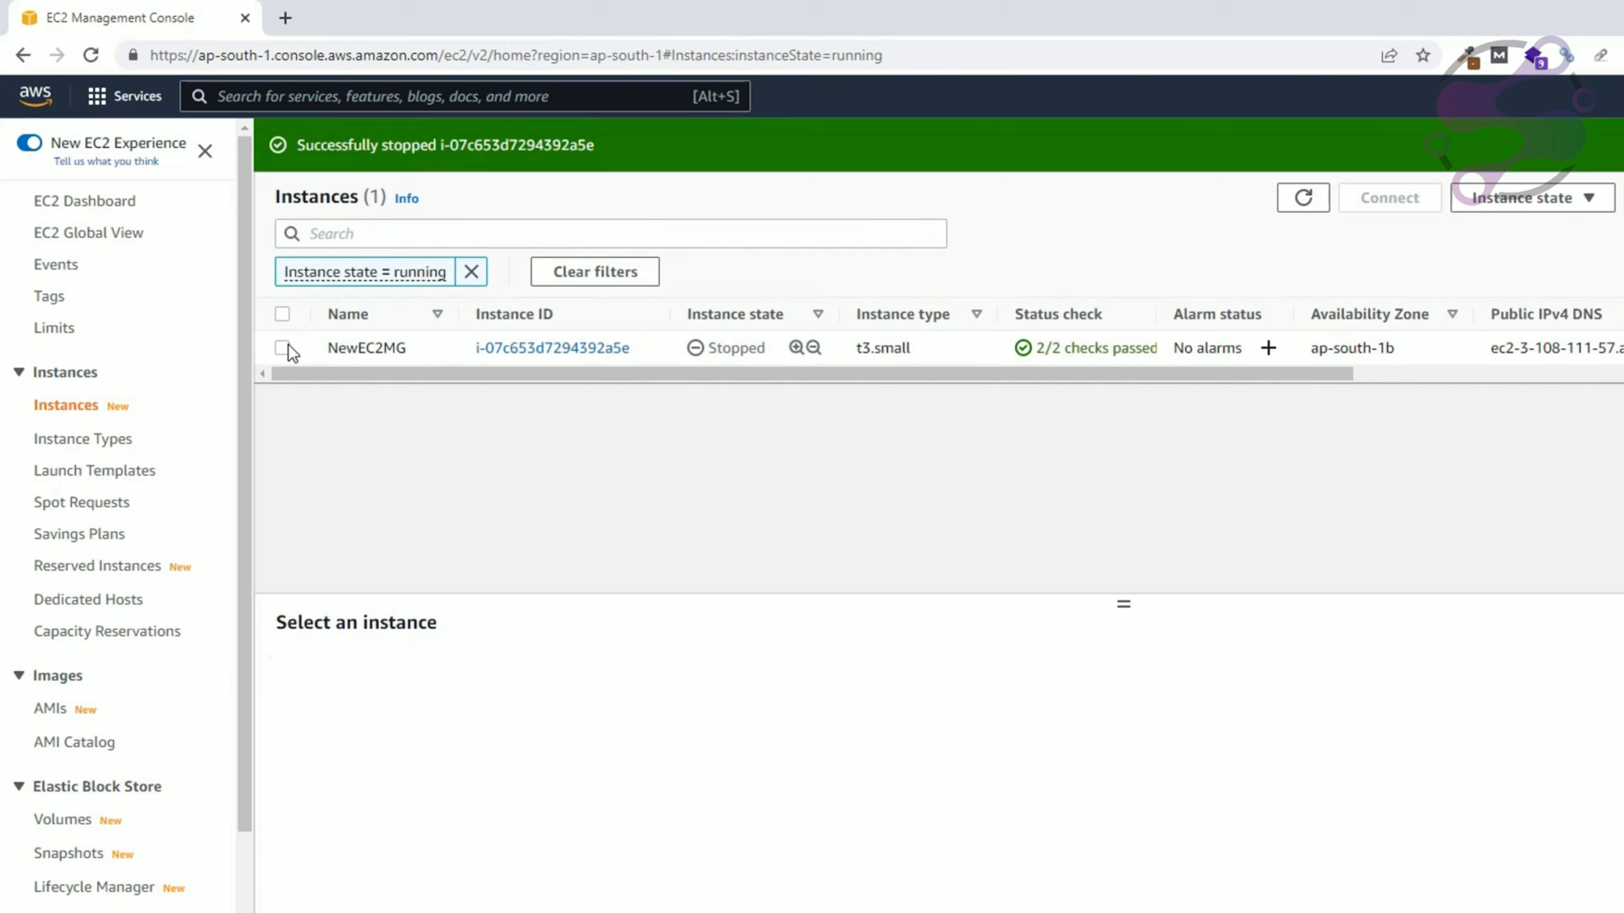
pyautogui.click(1529, 198)
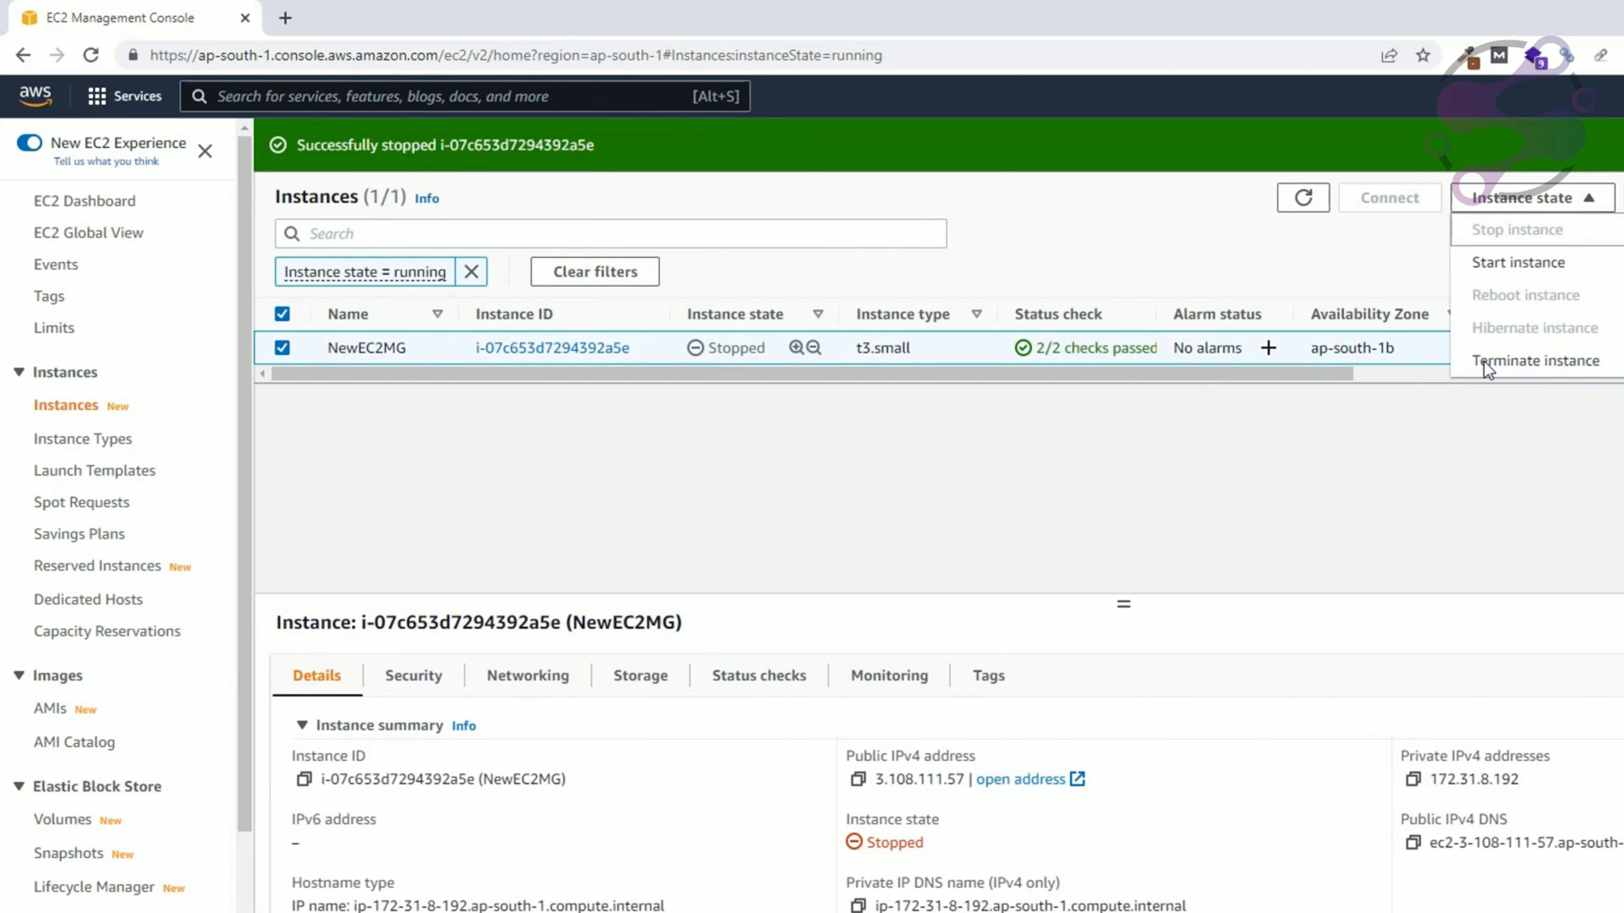
pyautogui.moveTo(1536, 360)
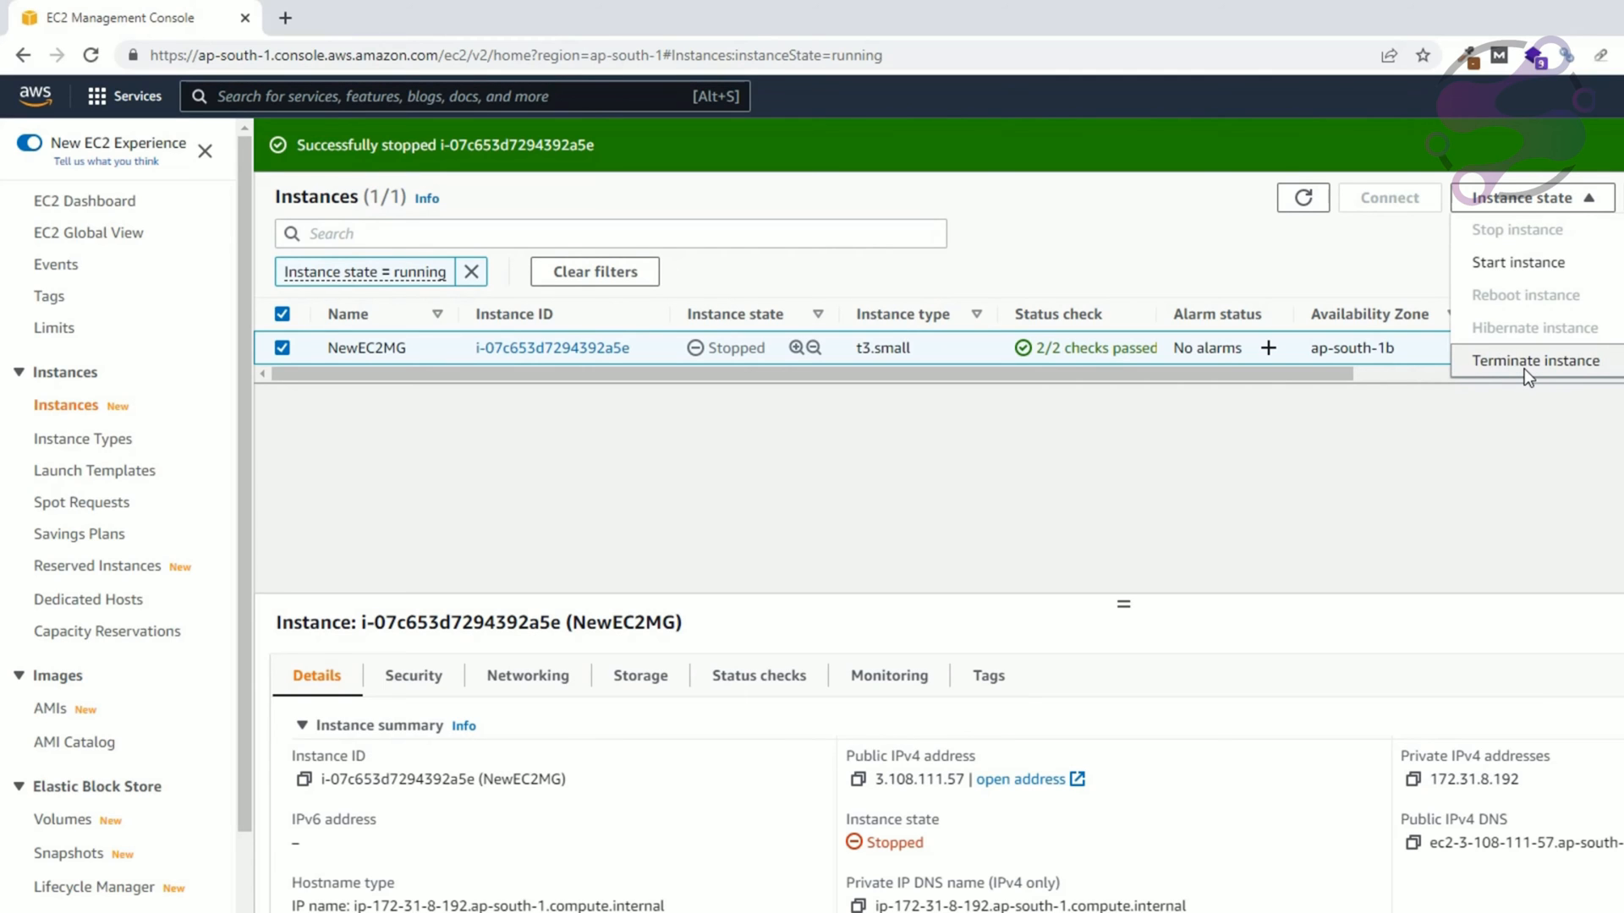
# Step: Choose Terminate instance for the stopped NewEC2MG
pyautogui.click(1537, 360)
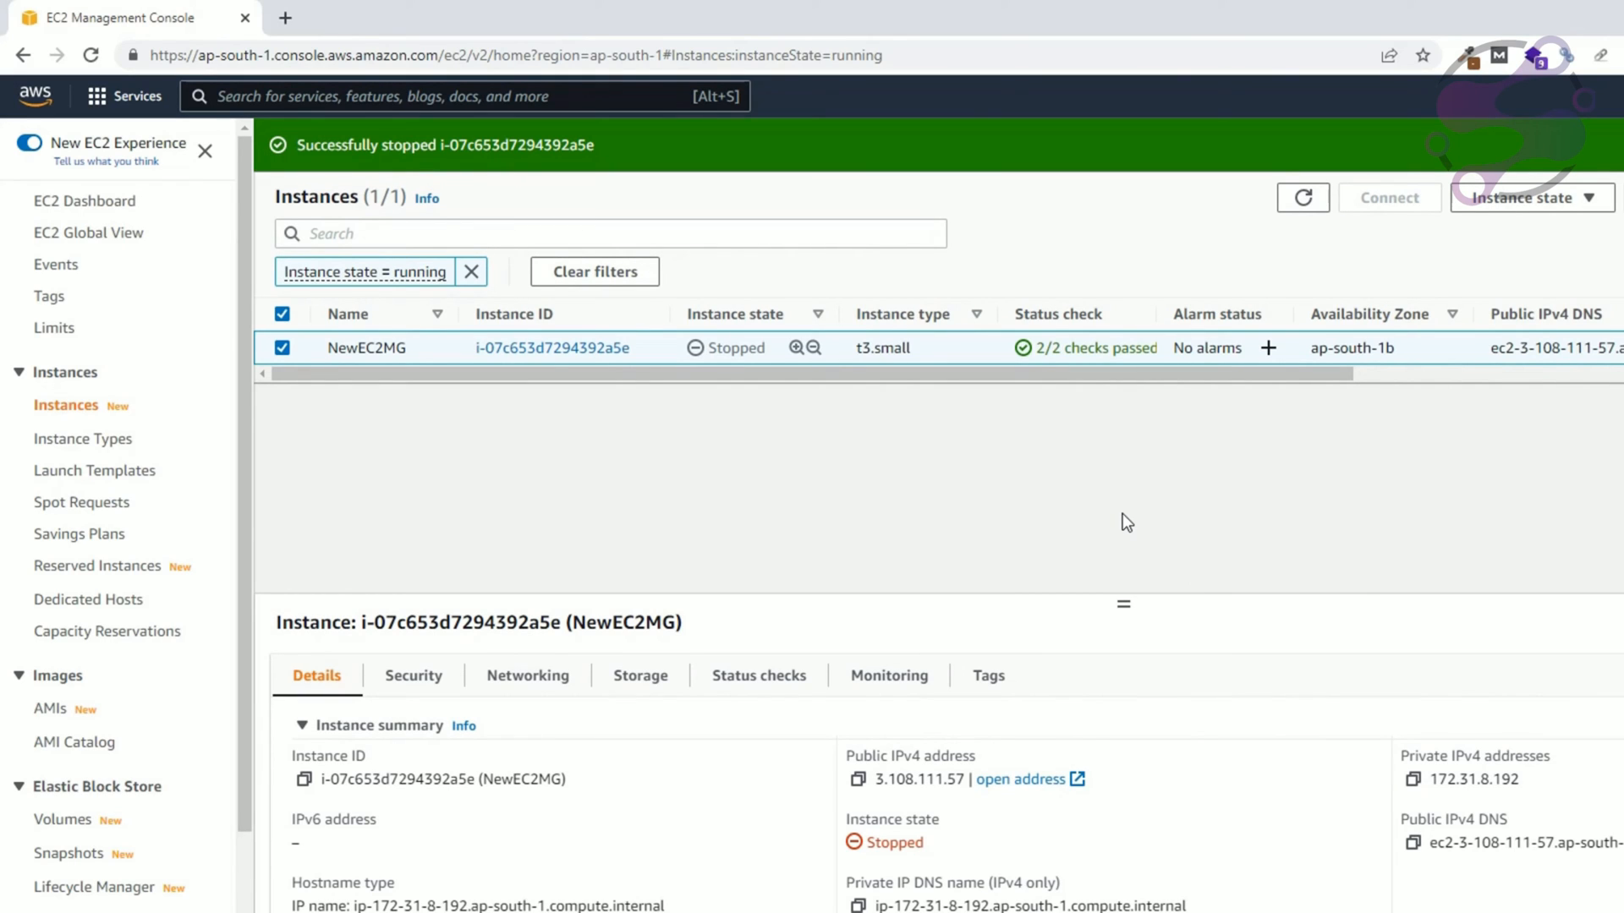
pyautogui.moveTo(904, 465)
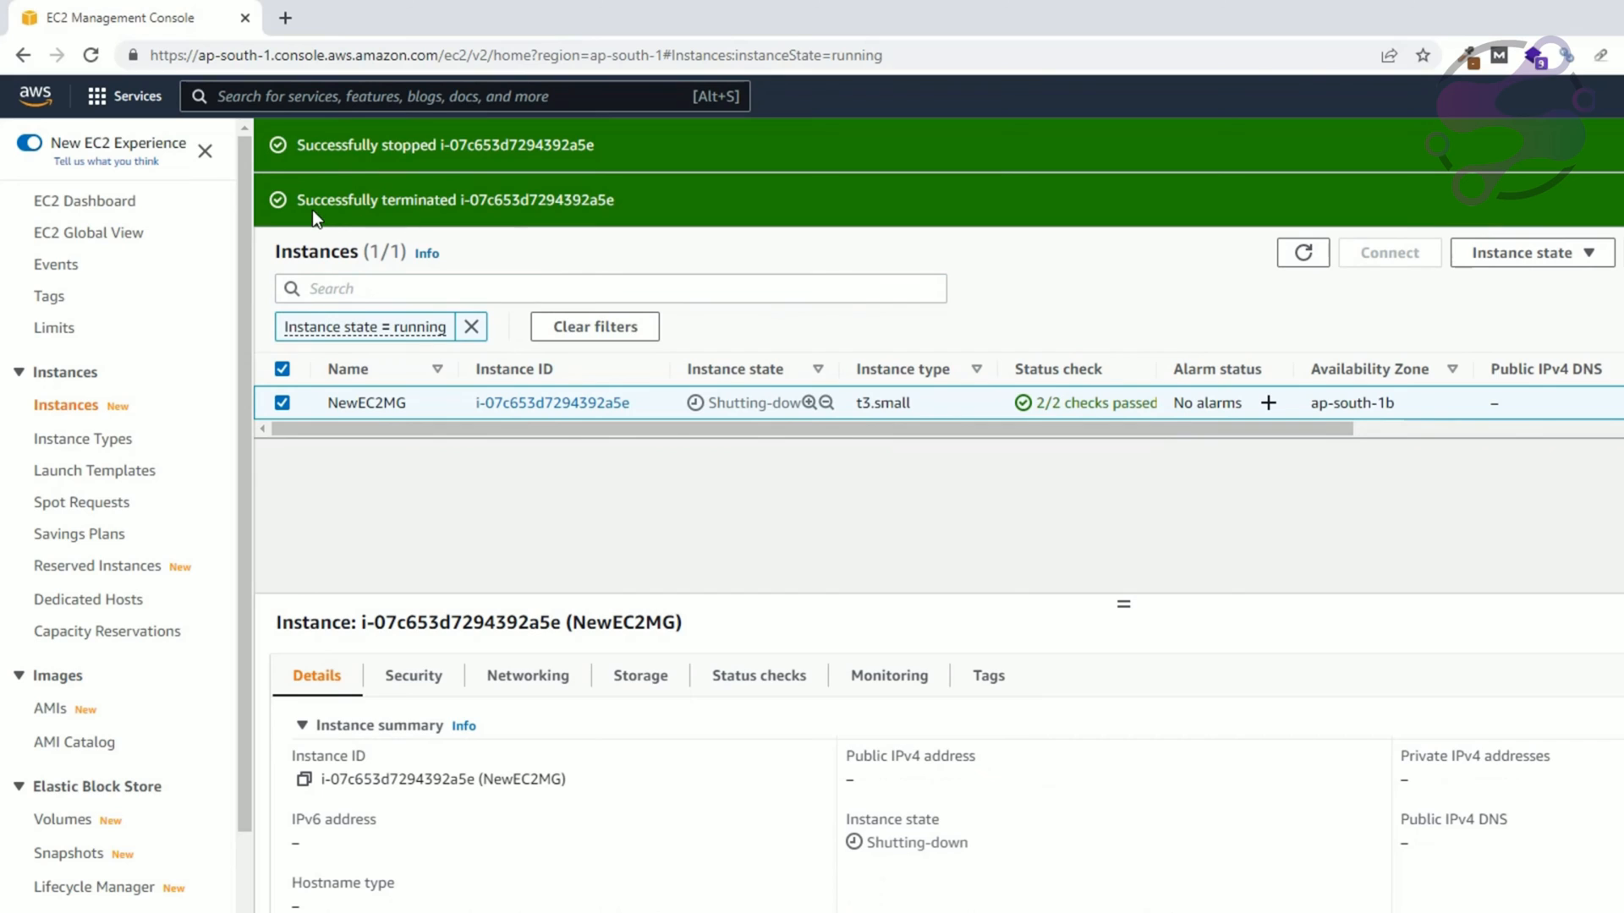
pyautogui.moveTo(428, 199)
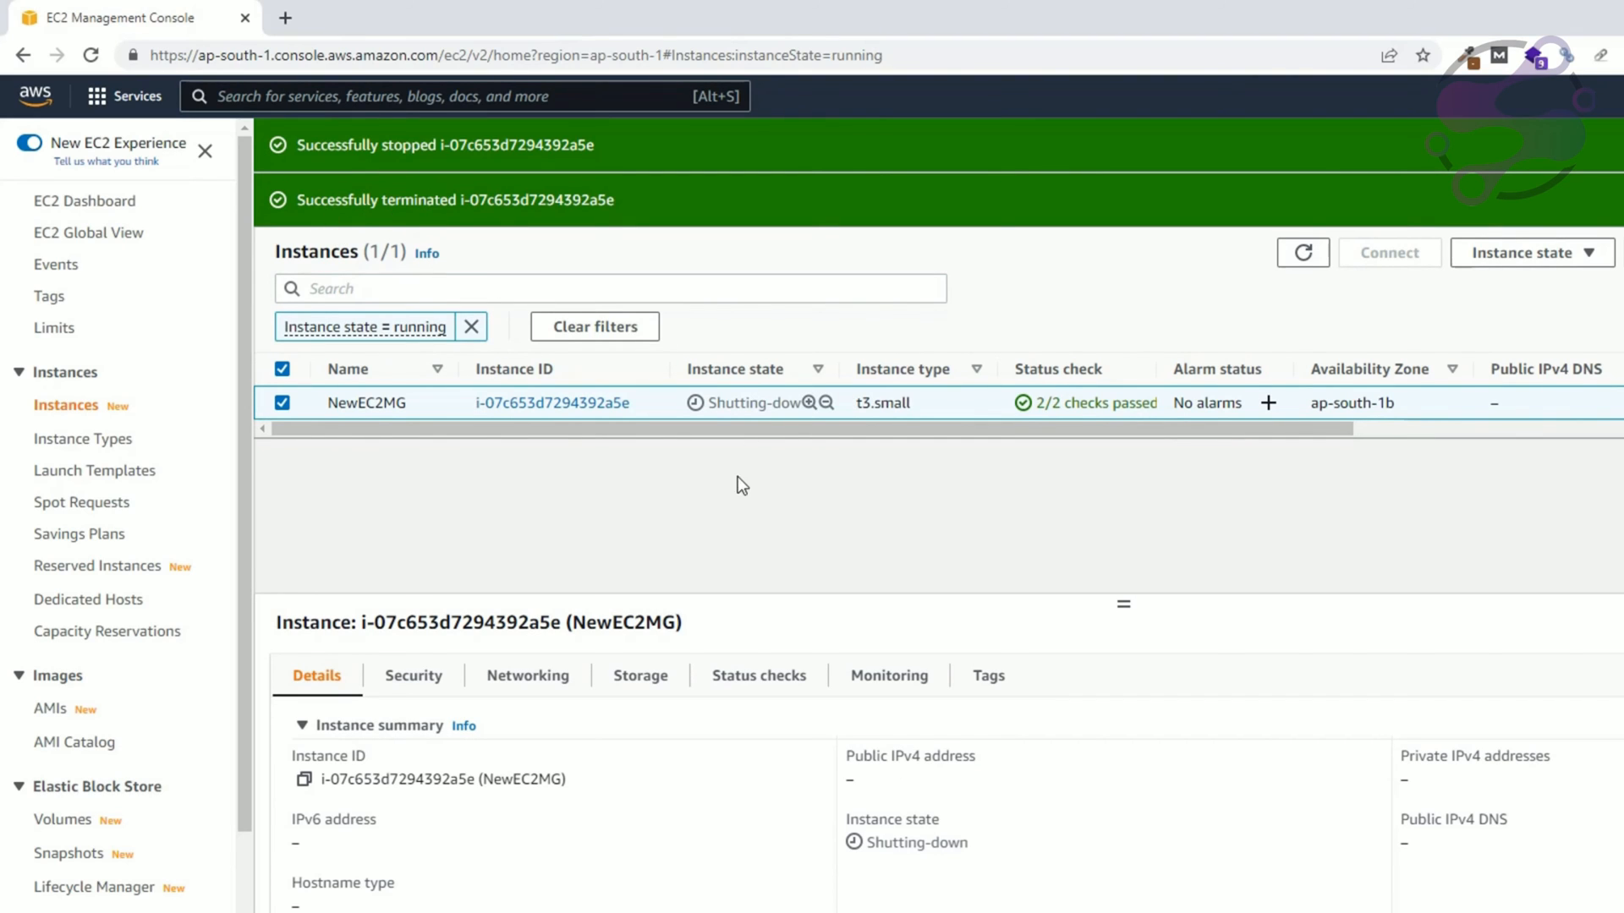
pyautogui.moveTo(727, 467)
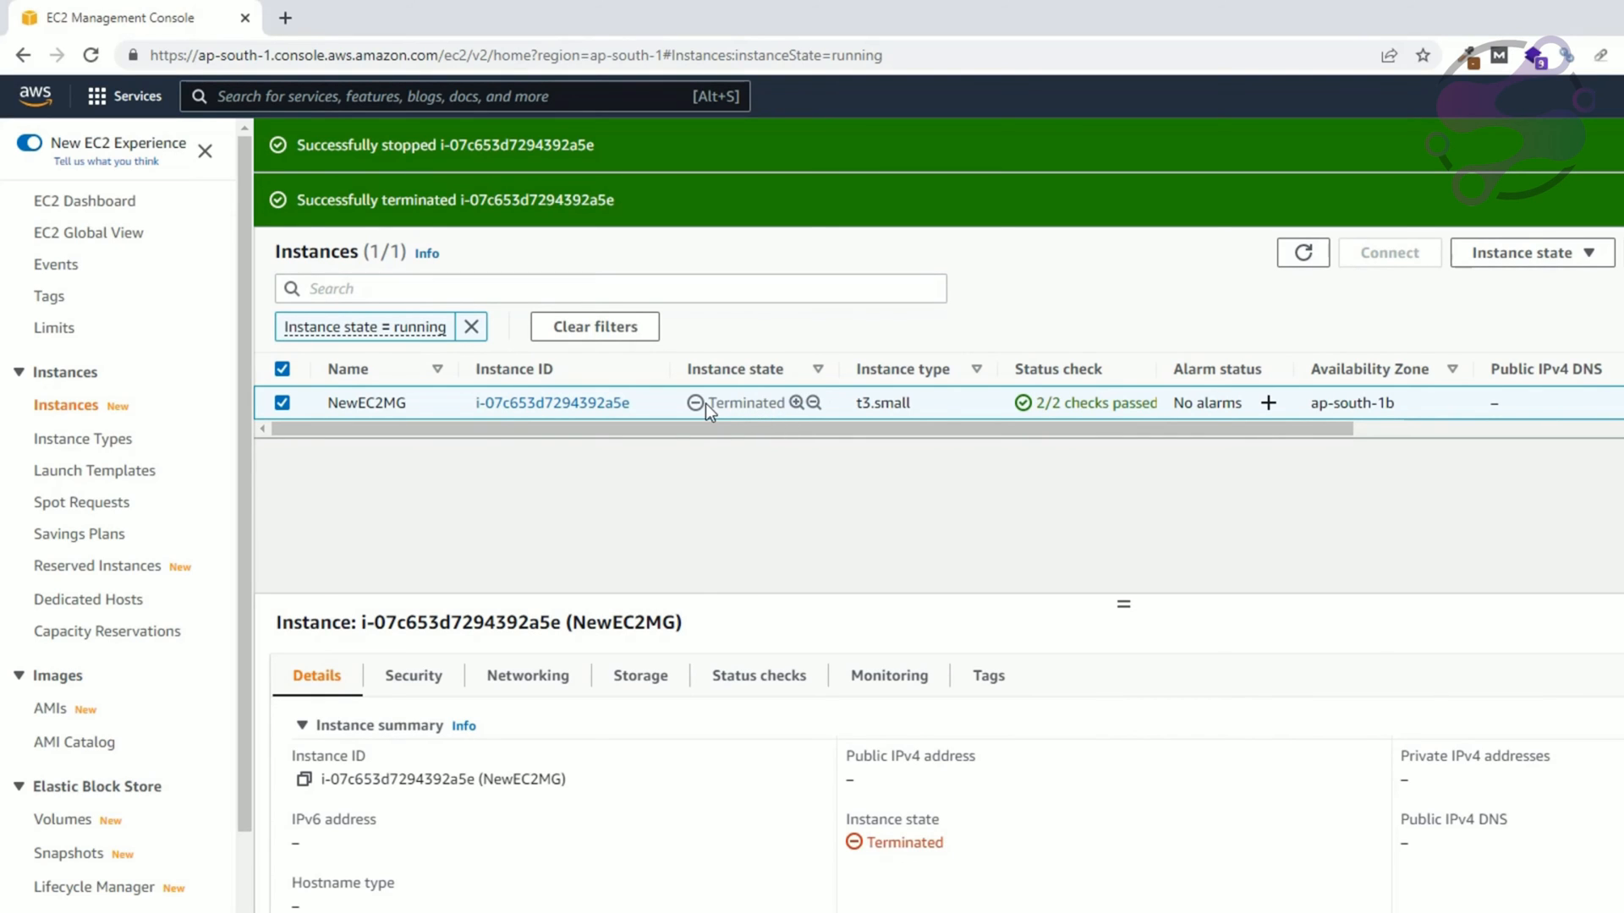
pyautogui.moveTo(731, 404)
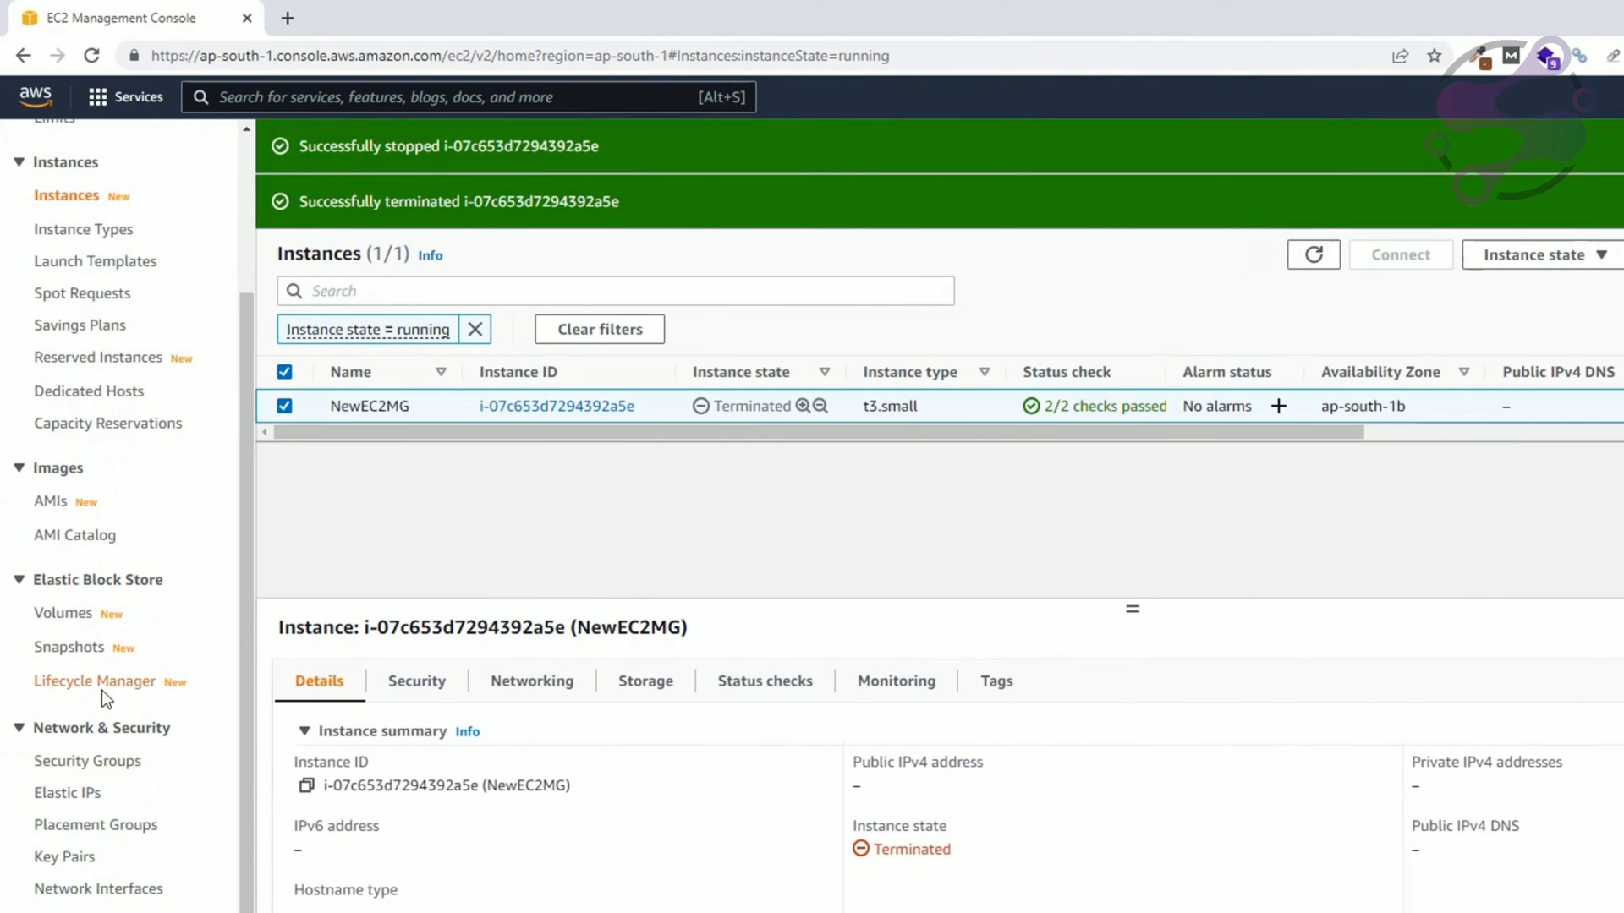
# Step: Scroll the left navigation down to Network & Security's Elastic IPs
pyautogui.scroll(-3)
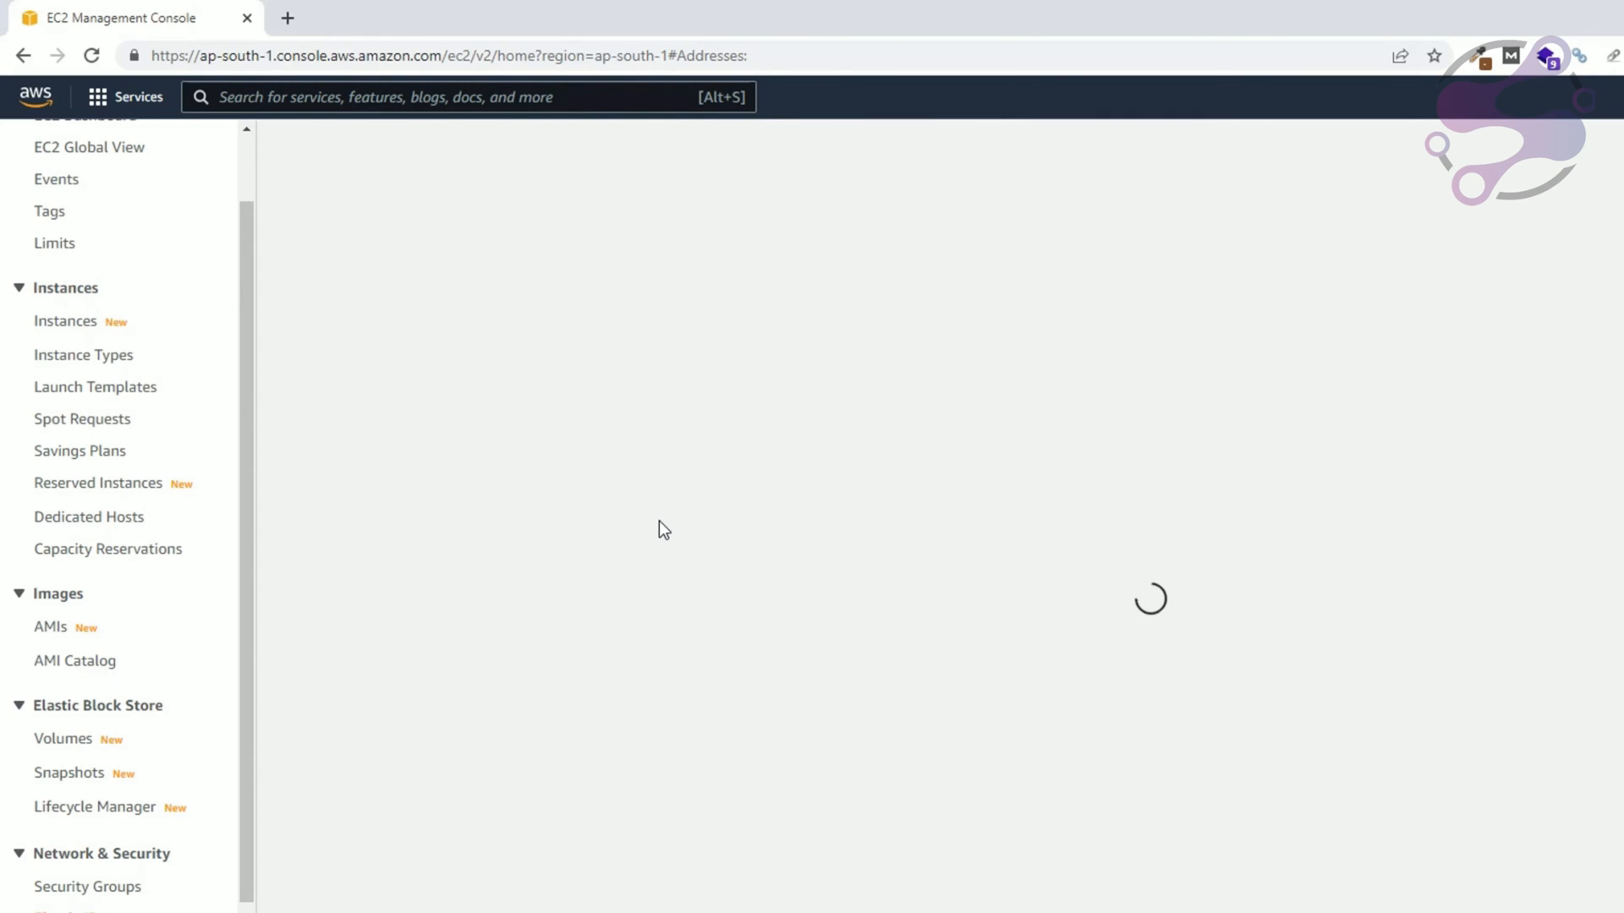
pyautogui.moveTo(943, 502)
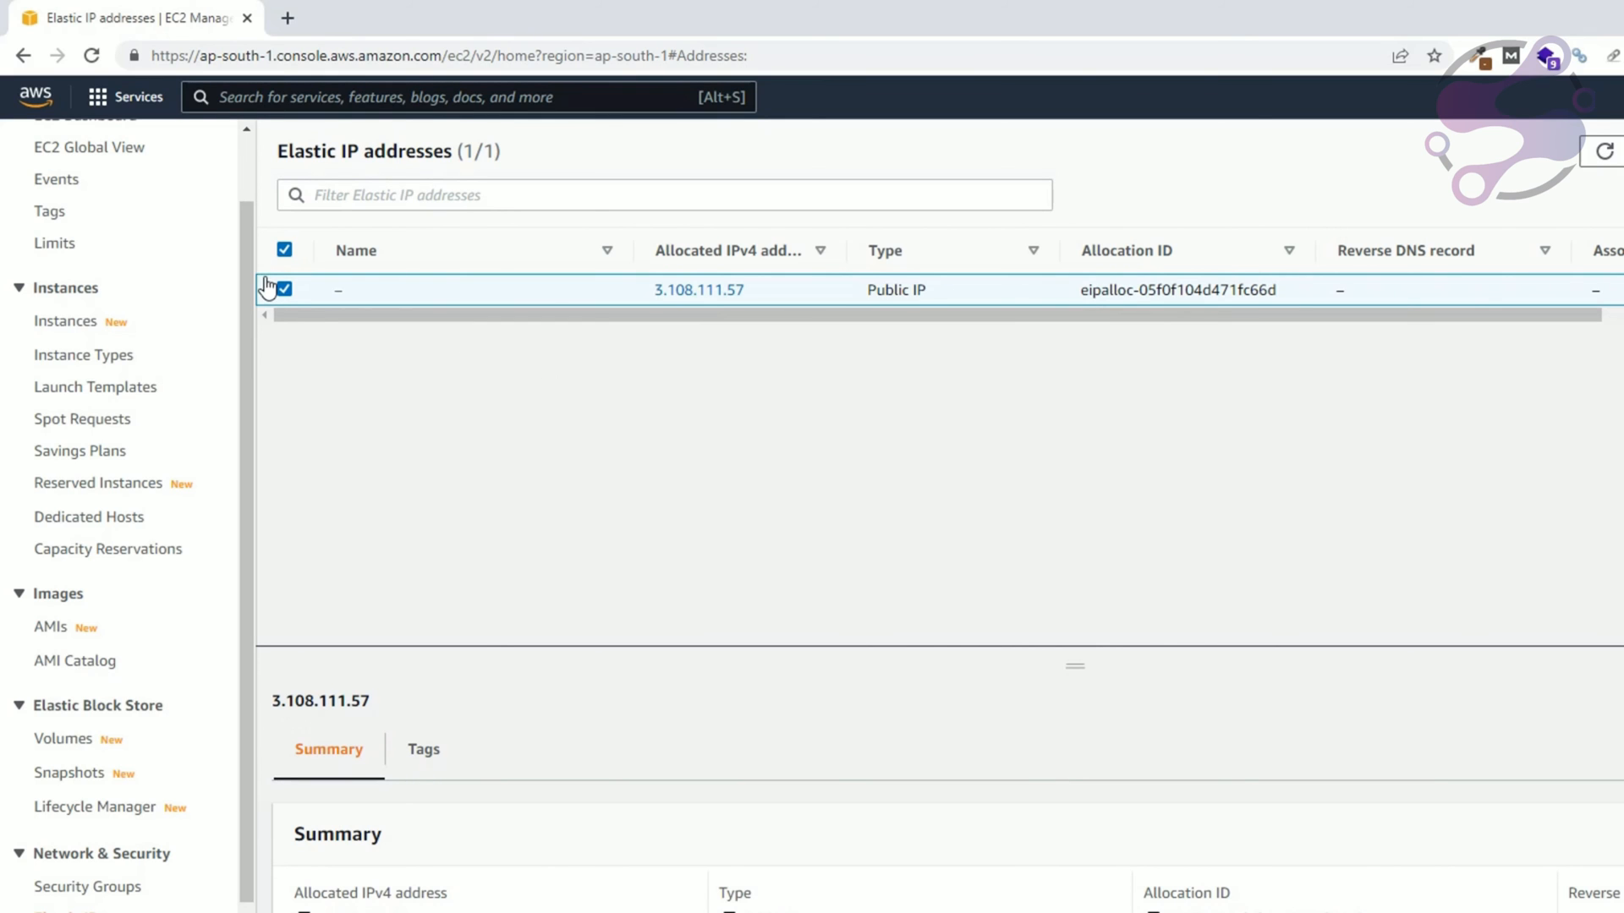
# Step: Select Elastic IP 3.108.111.57 and confirm releasing it
pyautogui.click(1434, 149)
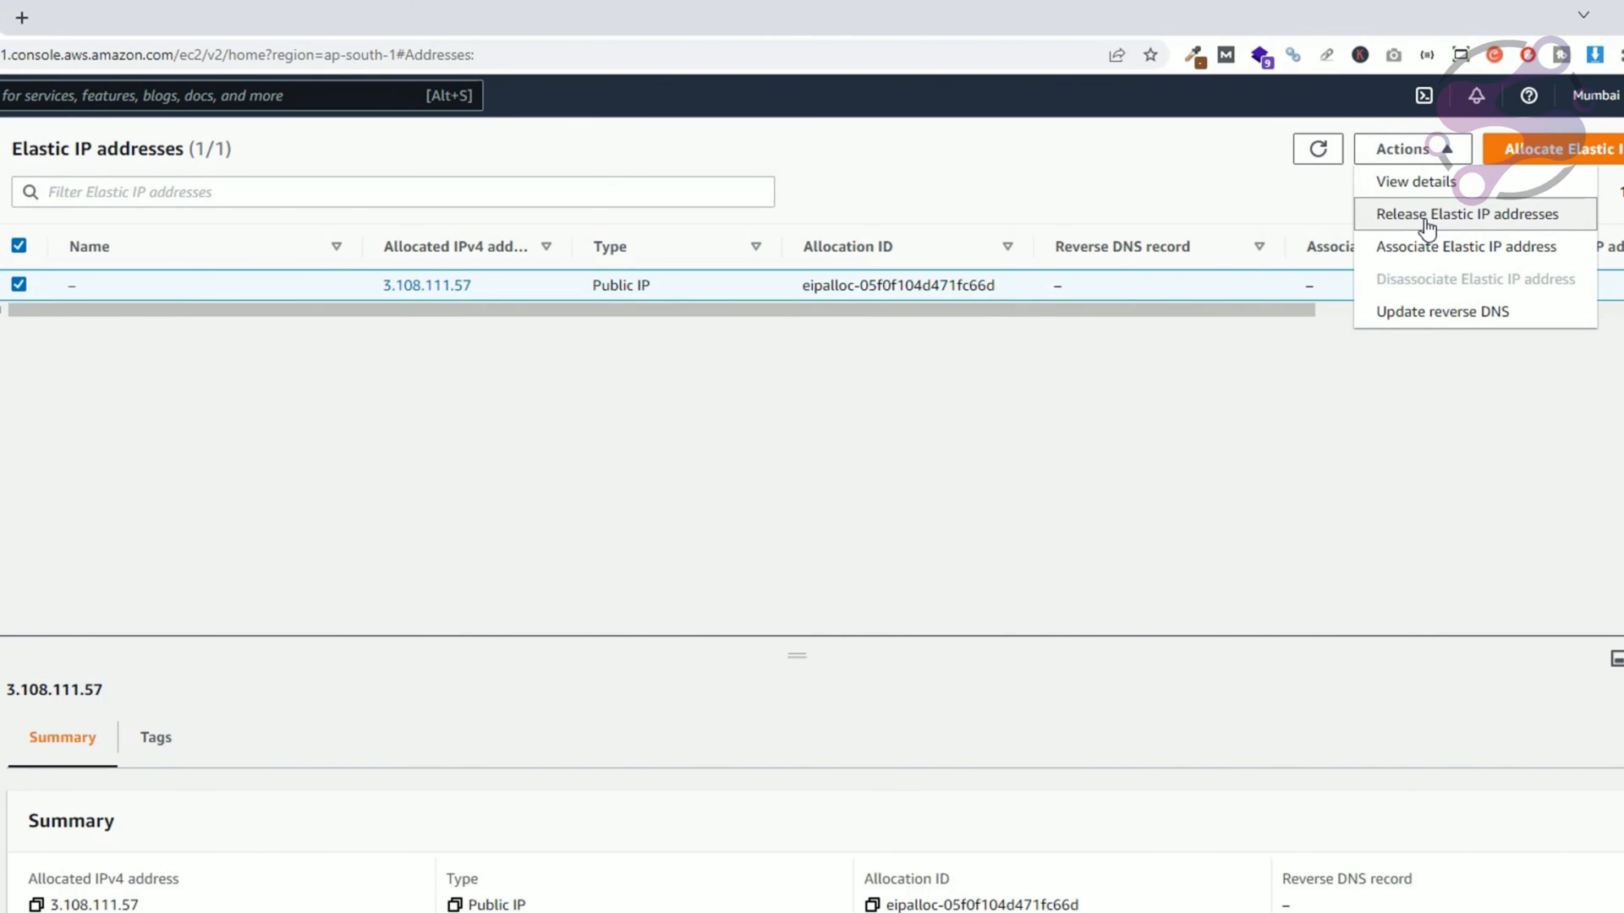
pyautogui.click(1467, 213)
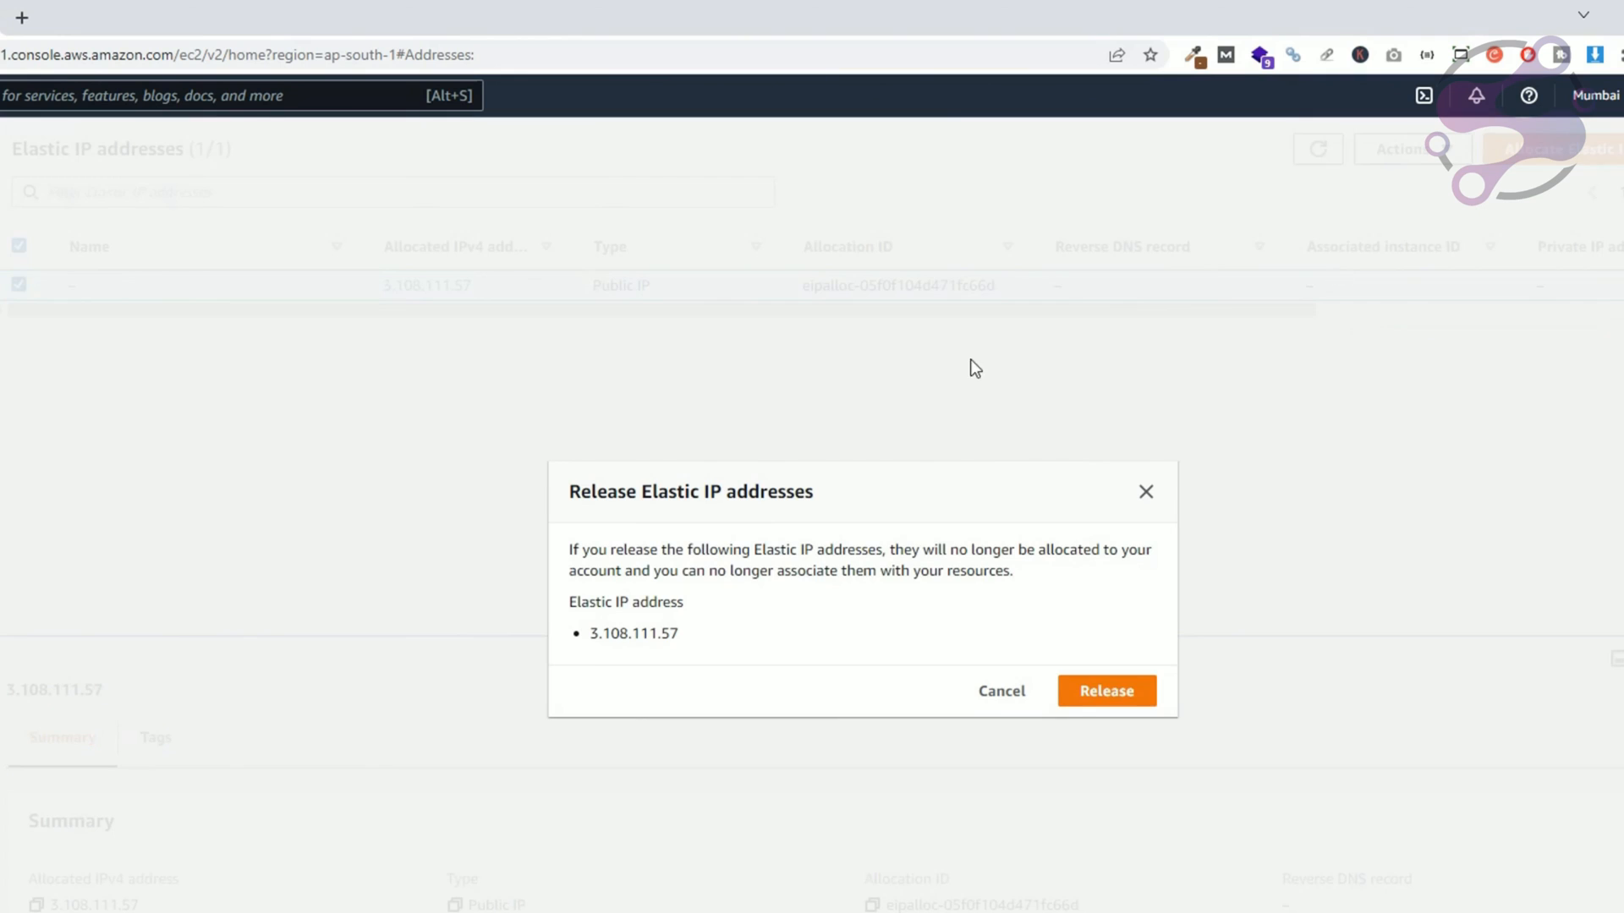
pyautogui.click(1106, 691)
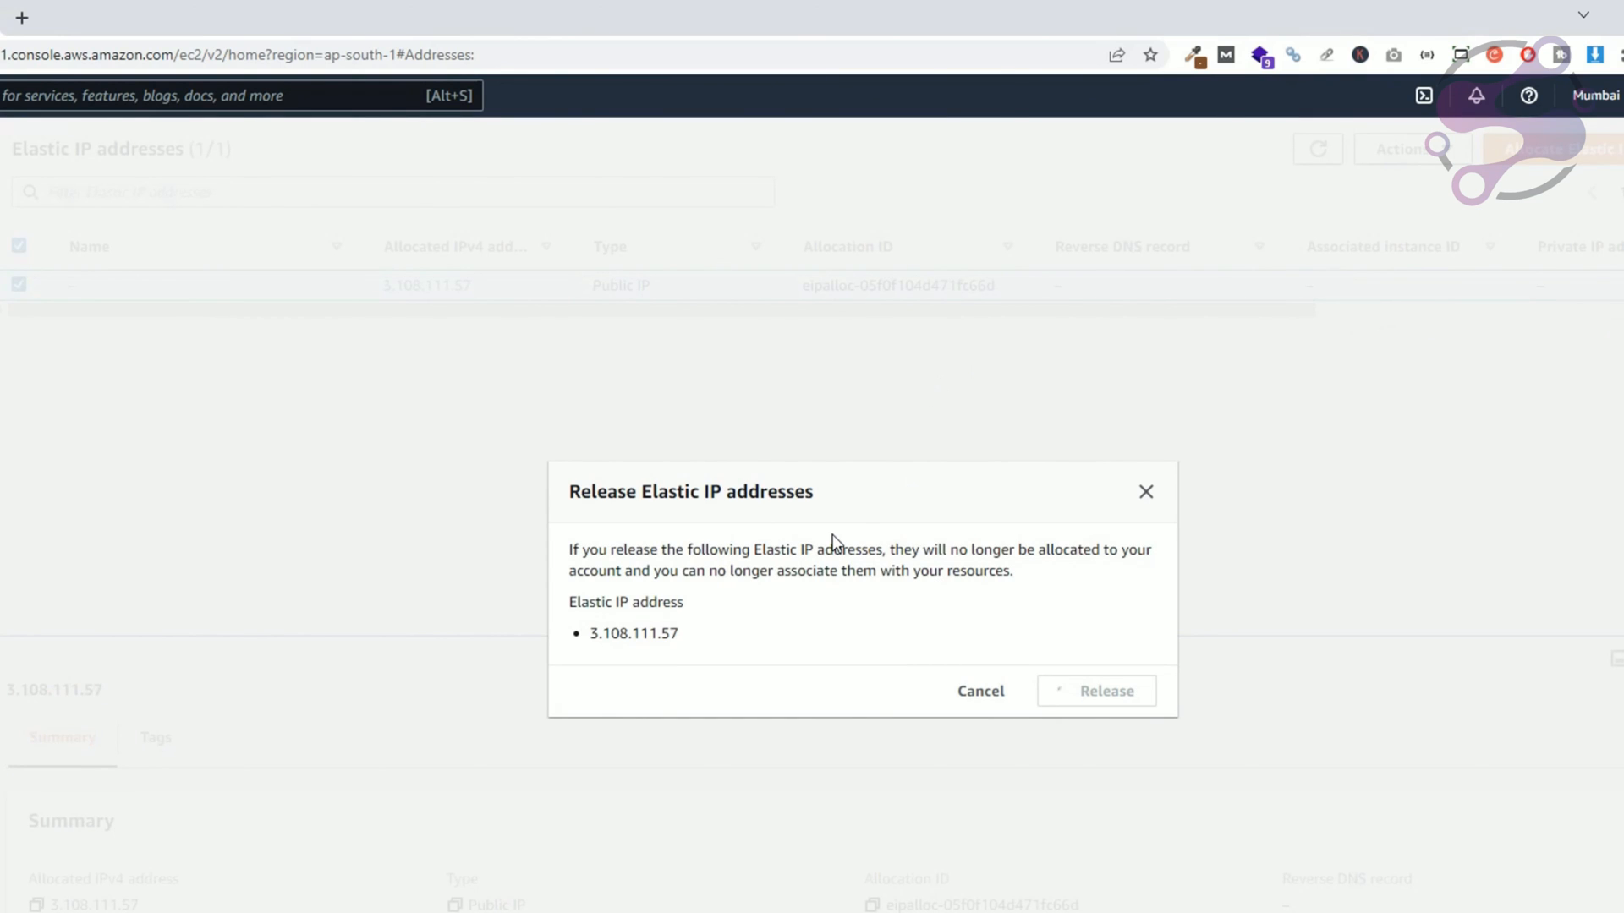
pyautogui.click(1103, 691)
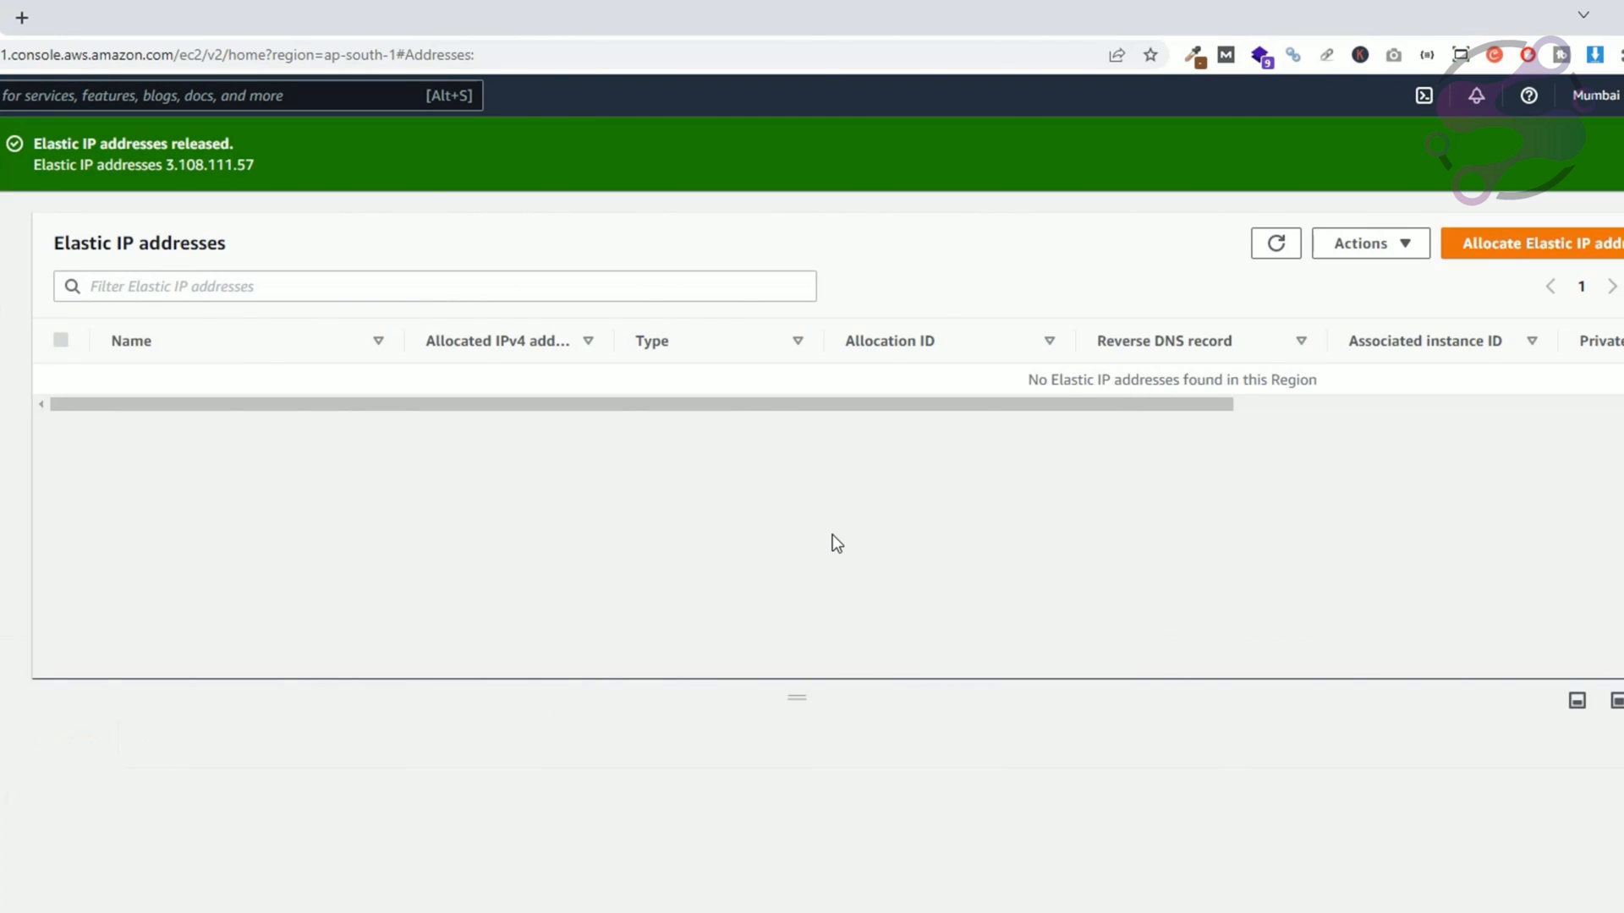